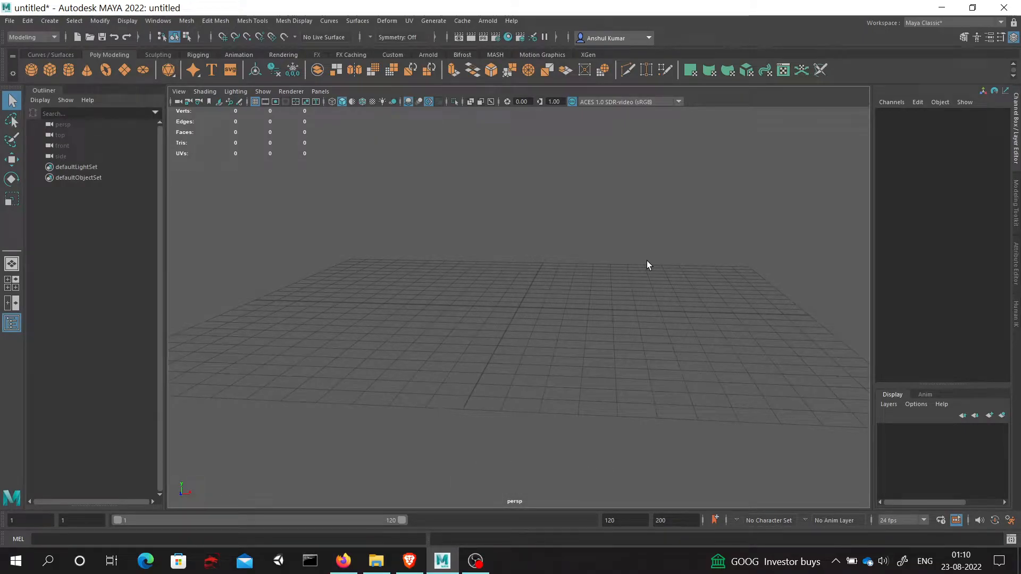
pyautogui.moveTo(174, 118)
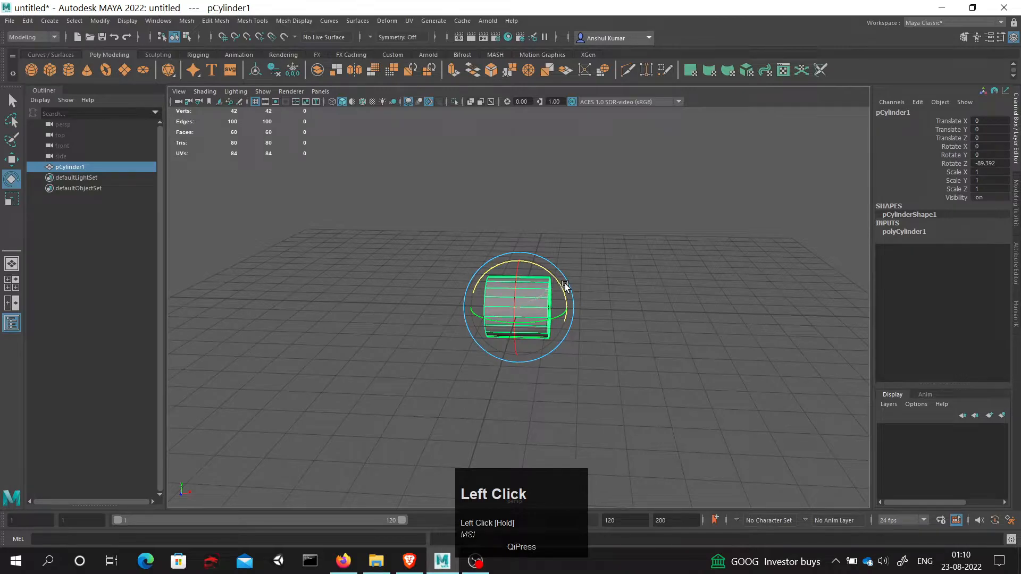
# - Set the cylinder's Rotate Z value in the Channel Box to exactly 90 degrees
pyautogui.click(983, 164)
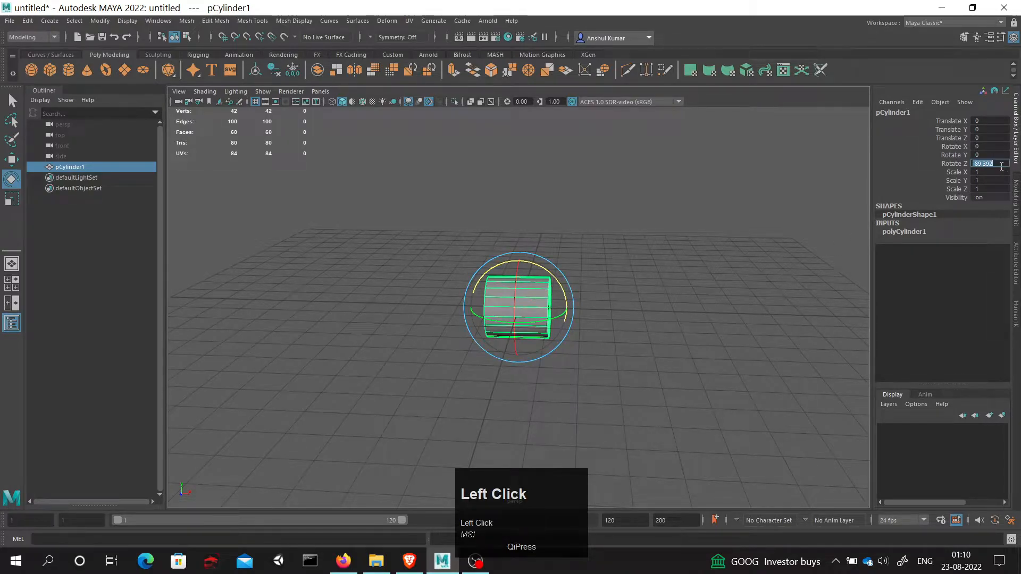
pyautogui.write('90')
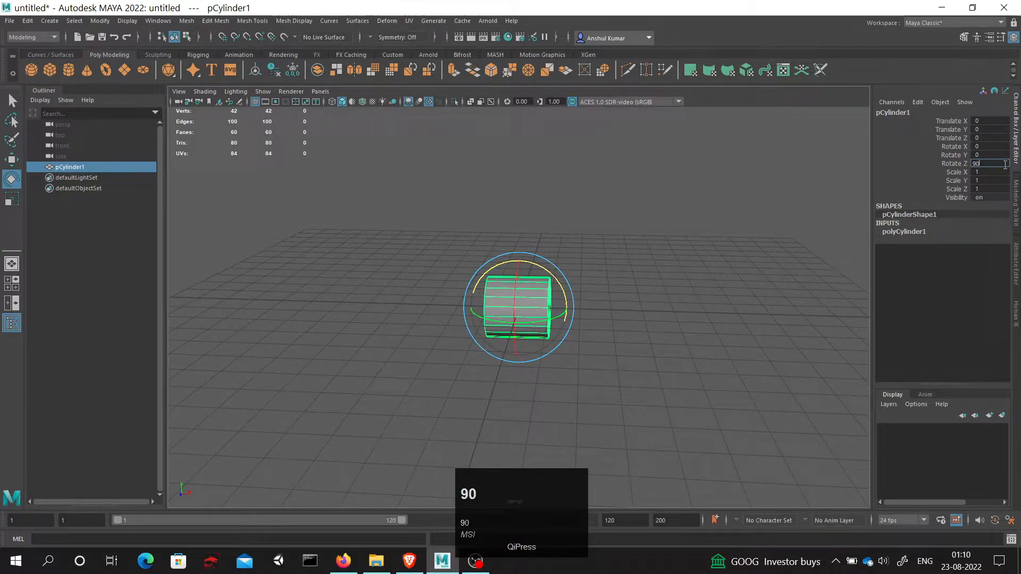
pyautogui.press('Return')
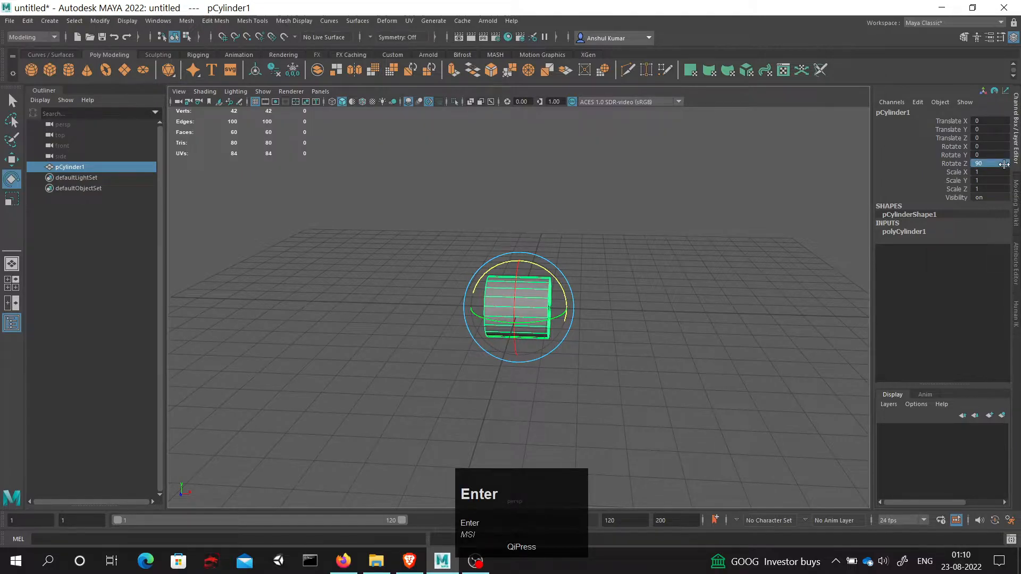
pyautogui.press('Return')
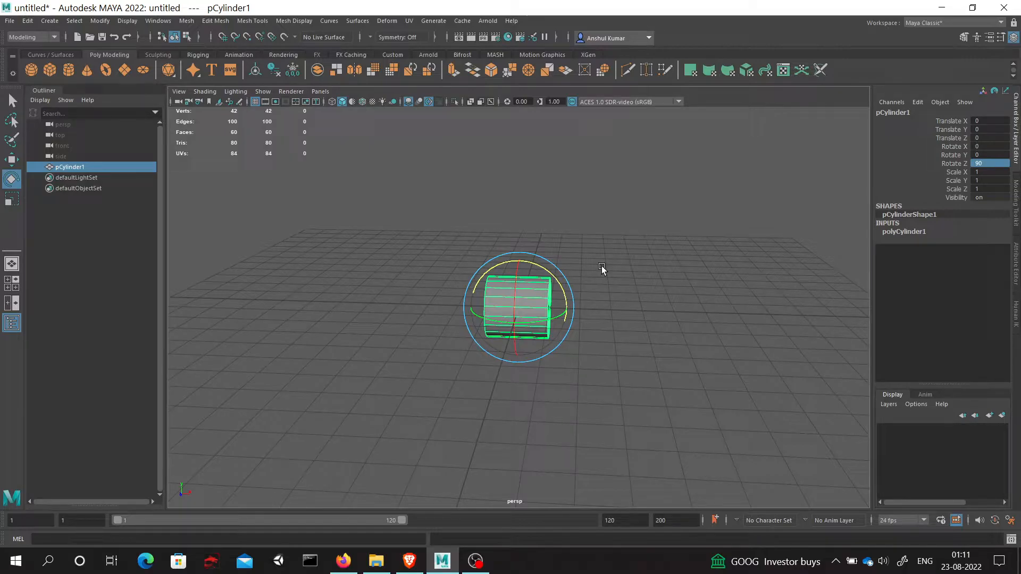
pyautogui.moveTo(494, 301)
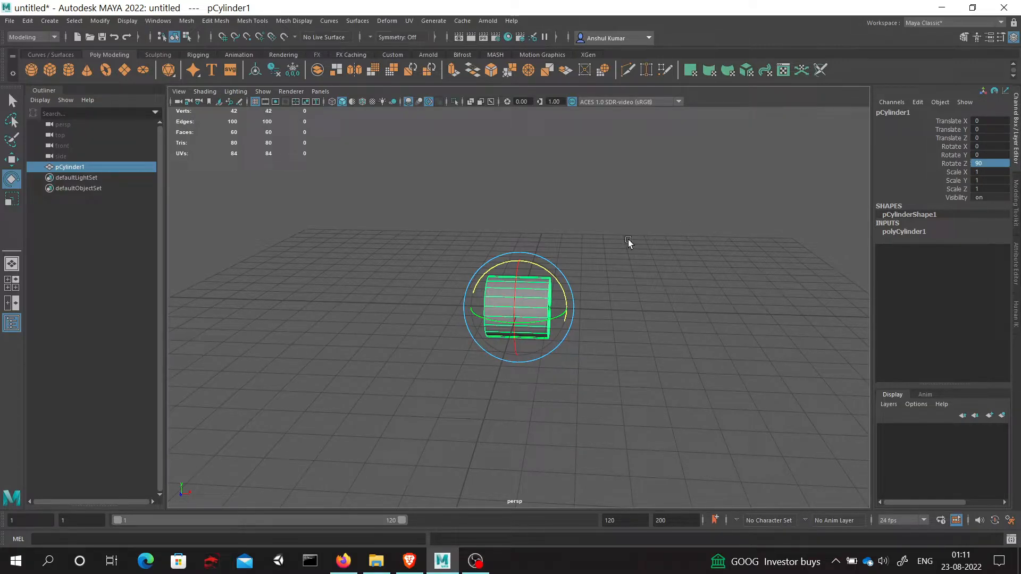
pyautogui.moveTo(610, 268)
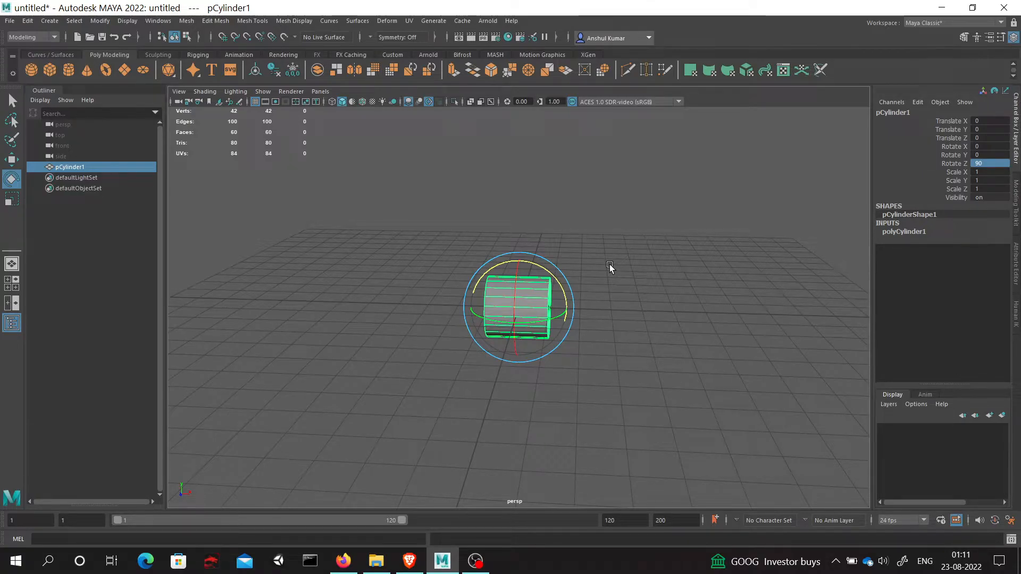
pyautogui.press('w')
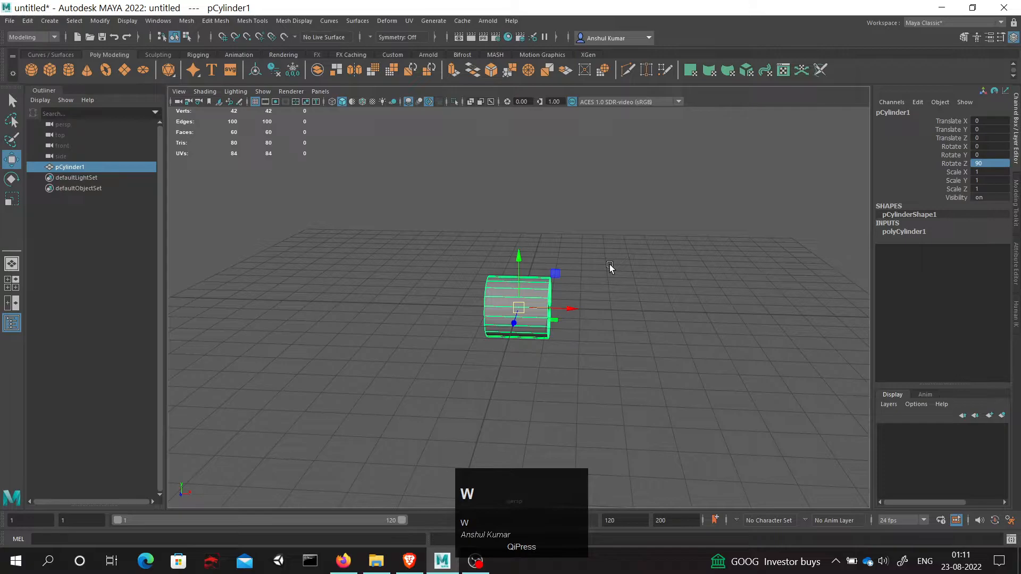
pyautogui.press('e')
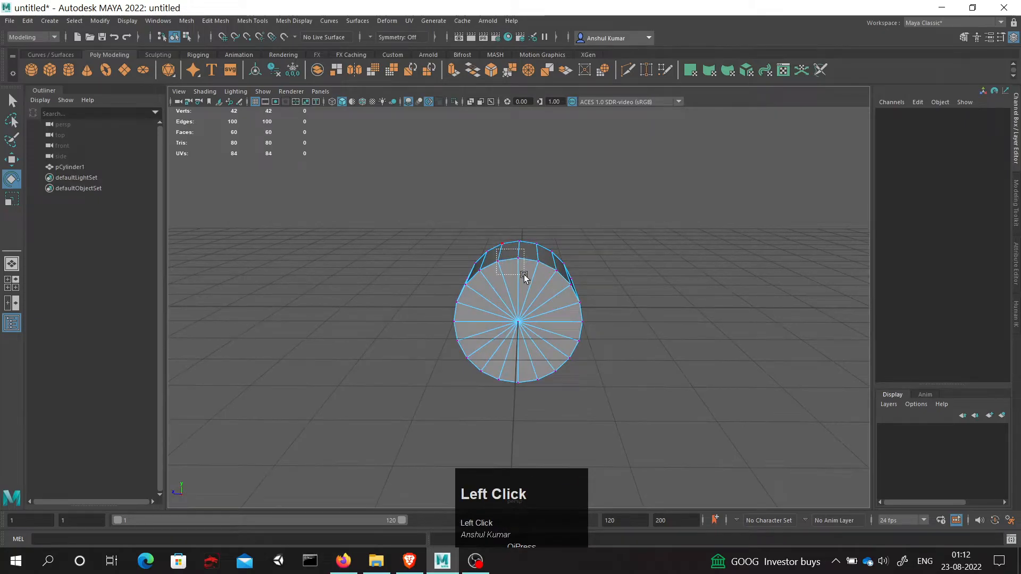
# - Rotate the cylinder to 135 degrees around Z with the Rotate tool
pyautogui.press('e')
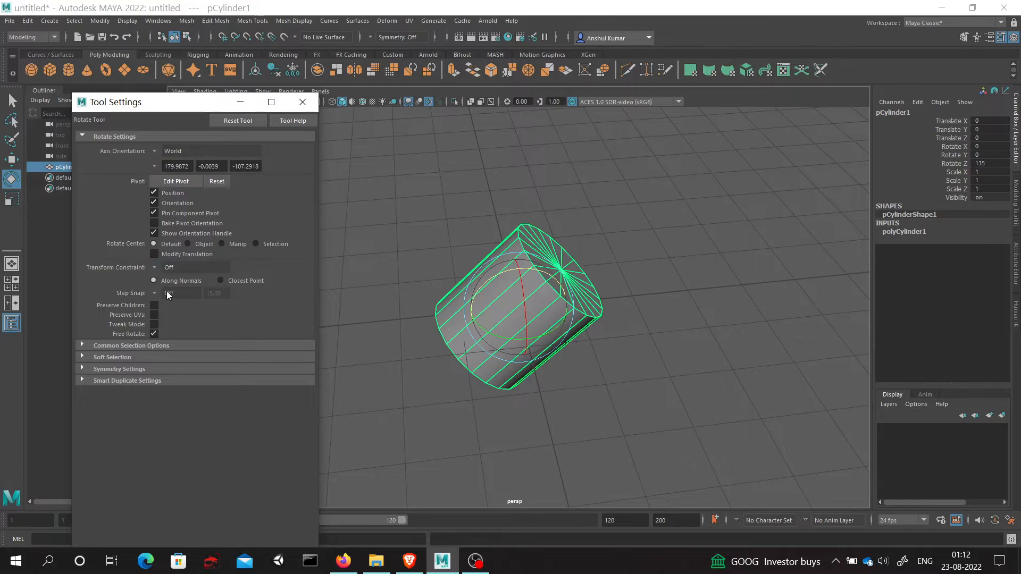
# - Try Absolute step snap at 30 degrees in Rotate Tool Settings, then switch it back off
pyautogui.click(168, 293)
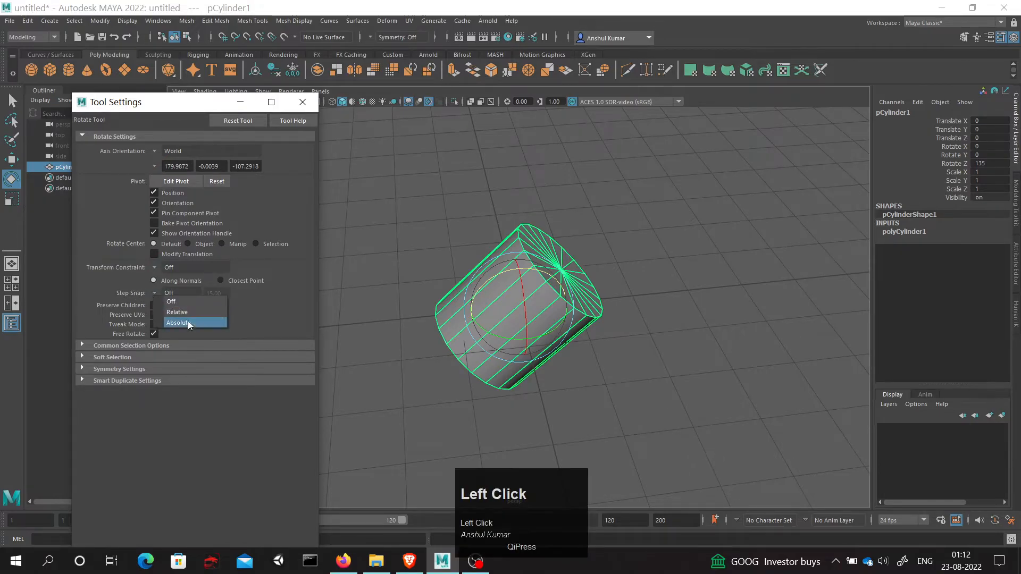
pyautogui.click(177, 323)
pyautogui.write('30')
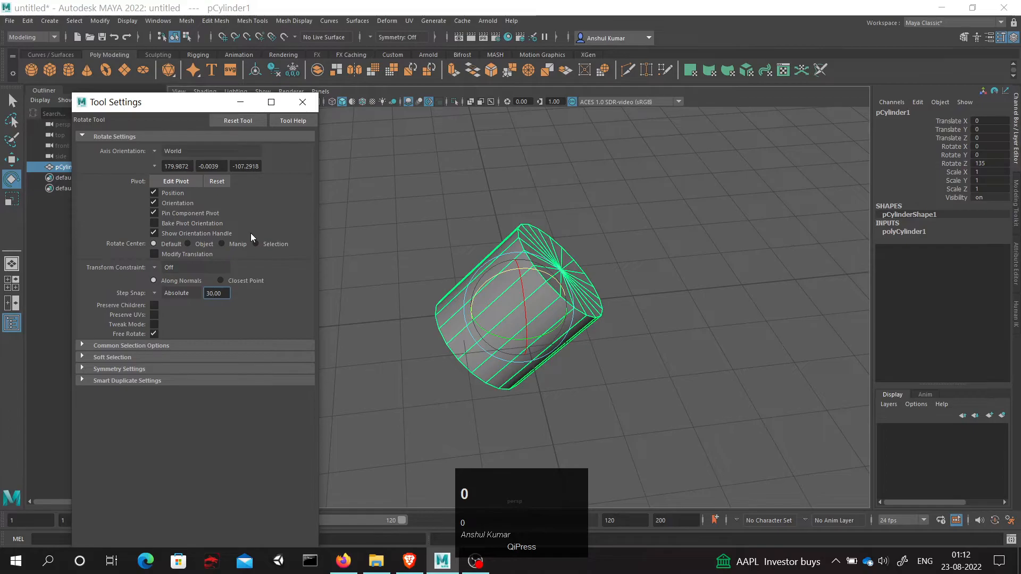
pyautogui.press('enter')
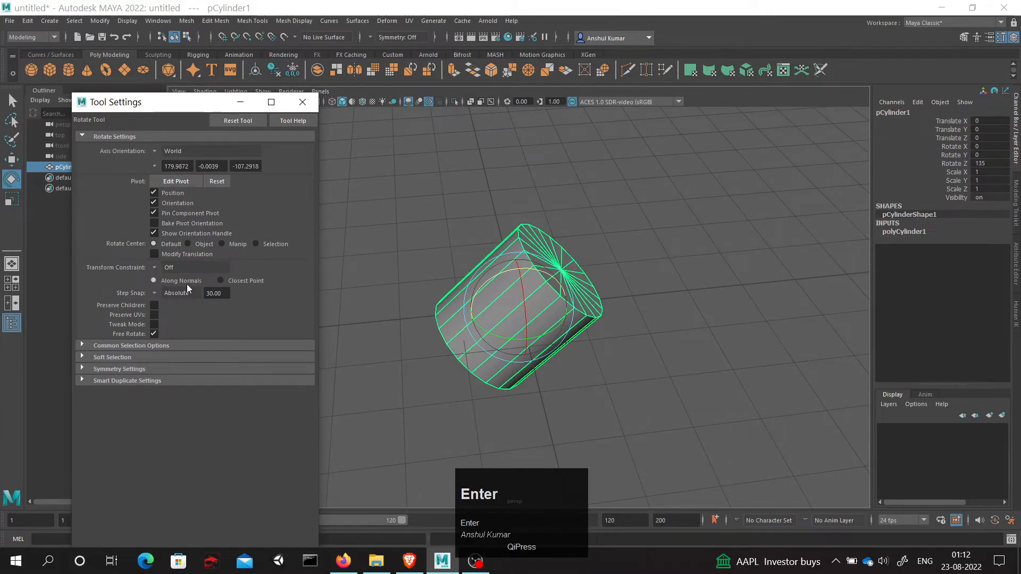
pyautogui.click(176, 292)
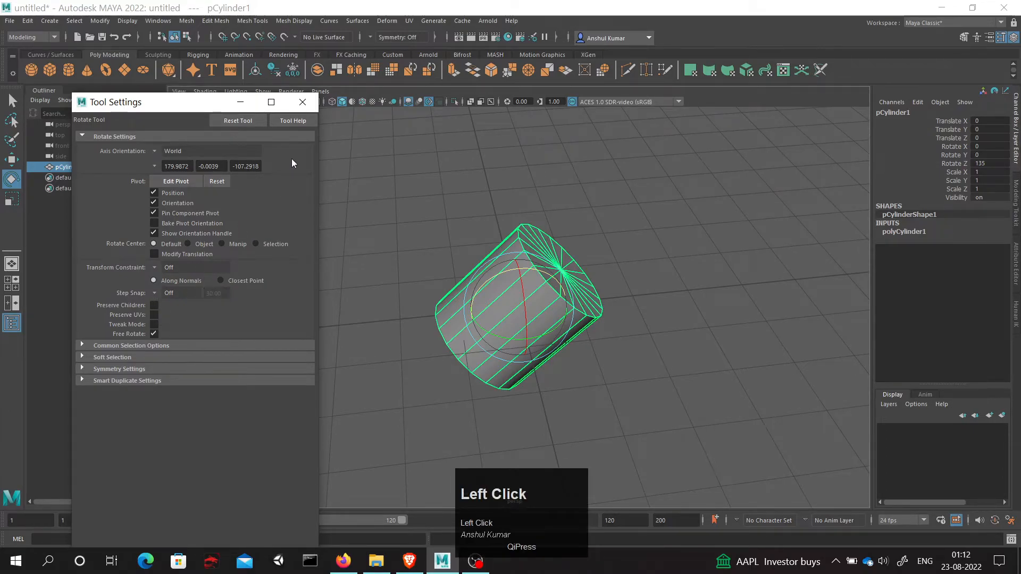
pyautogui.press('w')
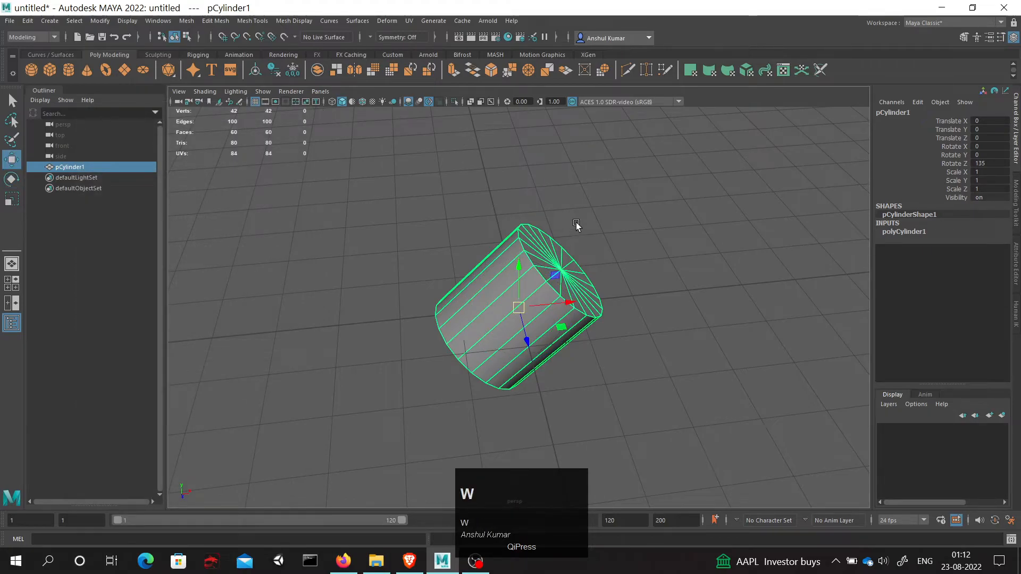
# - Rotate the cylinder to 240 degrees around Z
pyautogui.press('j')
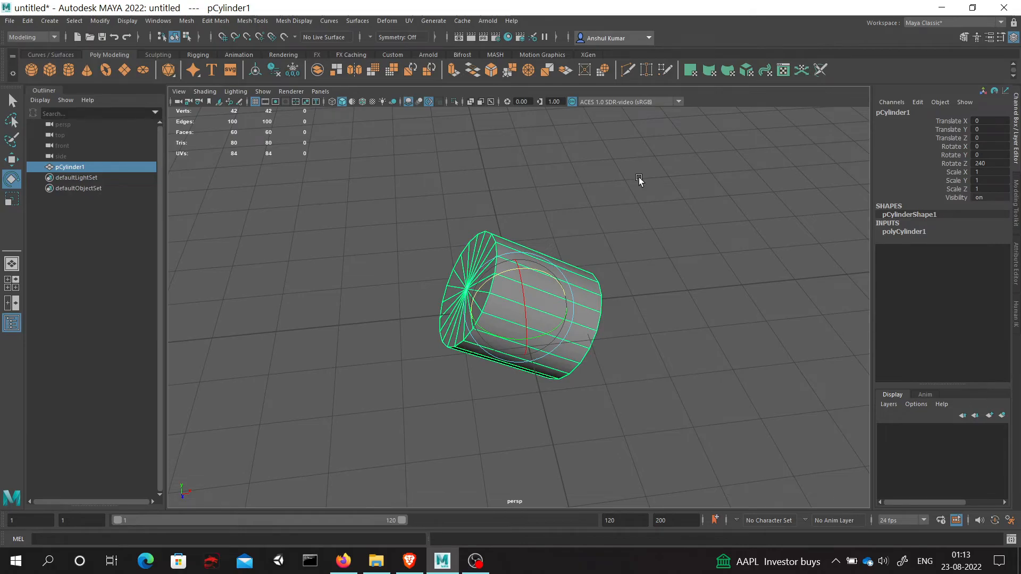
pyautogui.moveTo(1001, 40)
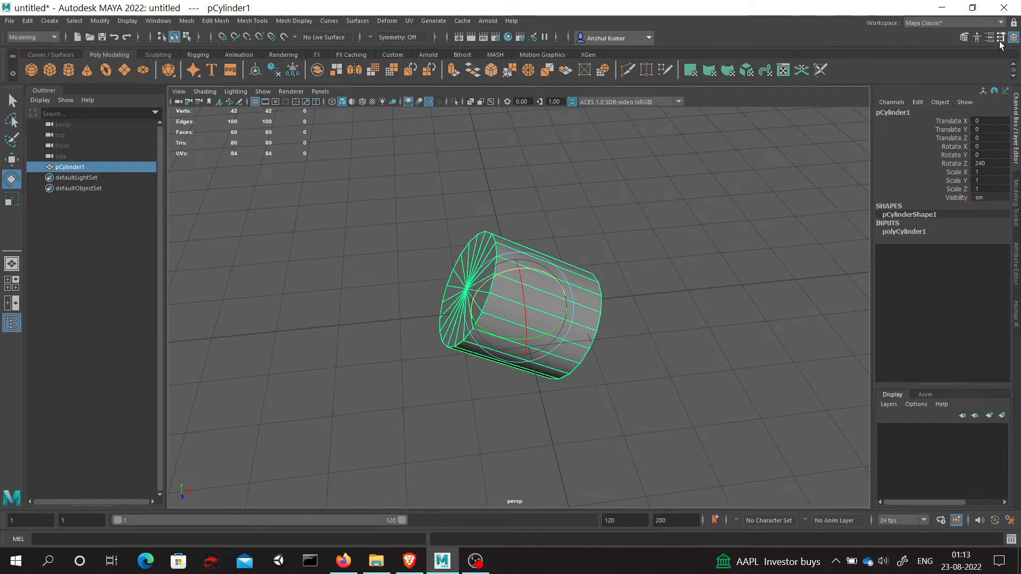
# - Reopen the Rotate Tool Settings and list the Step Snap mode choices
pyautogui.click(1012, 37)
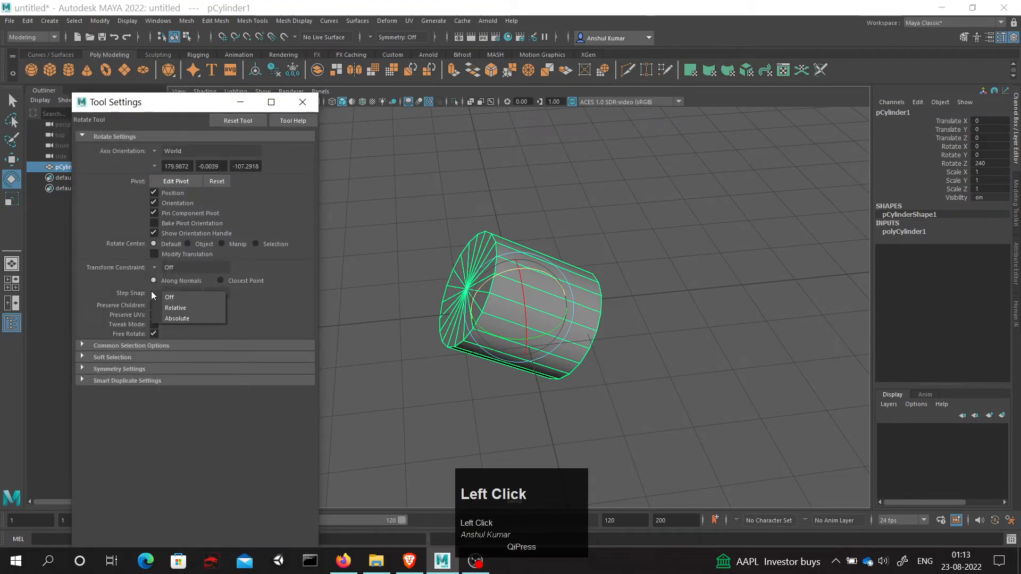
pyautogui.moveTo(189, 297)
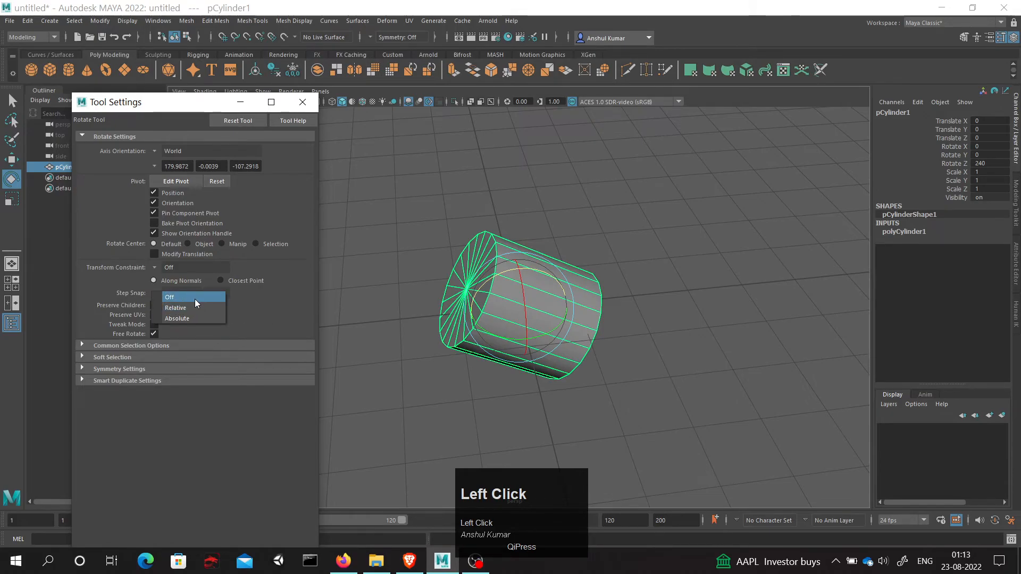
pyautogui.moveTo(192, 318)
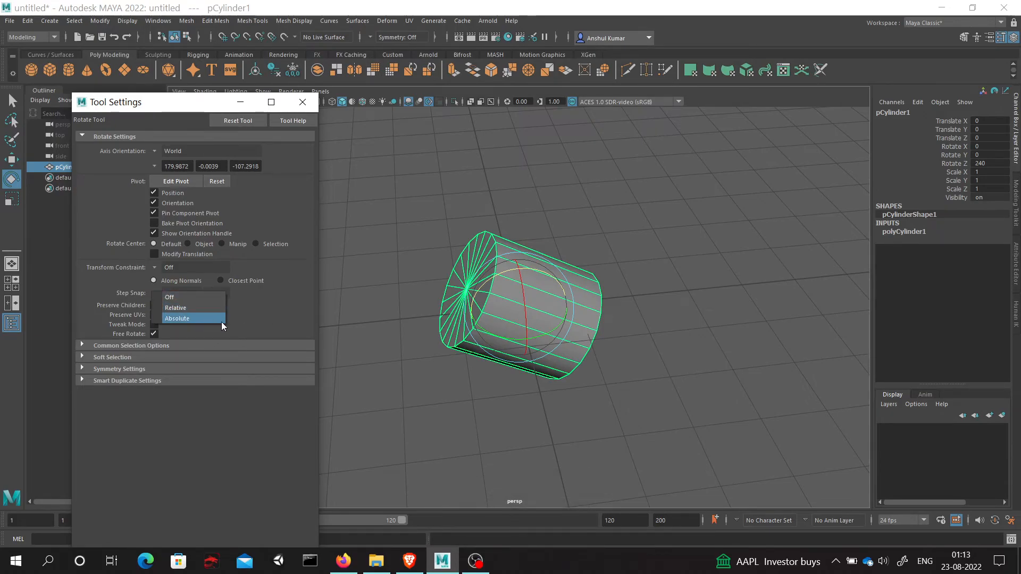